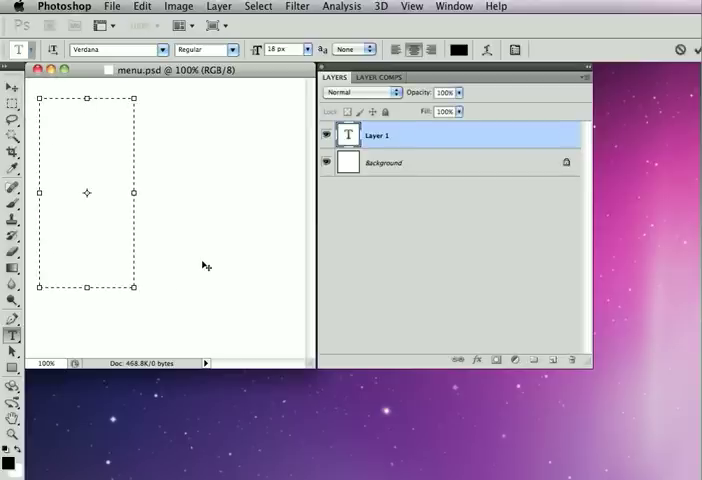
Step: Enter the vertical menu text home, products, customers, contact us on separate lines and commit it
text(home)
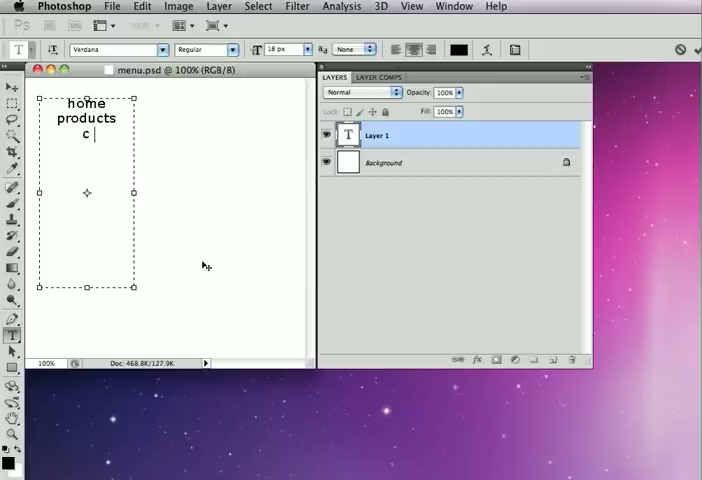
text(ustomers)
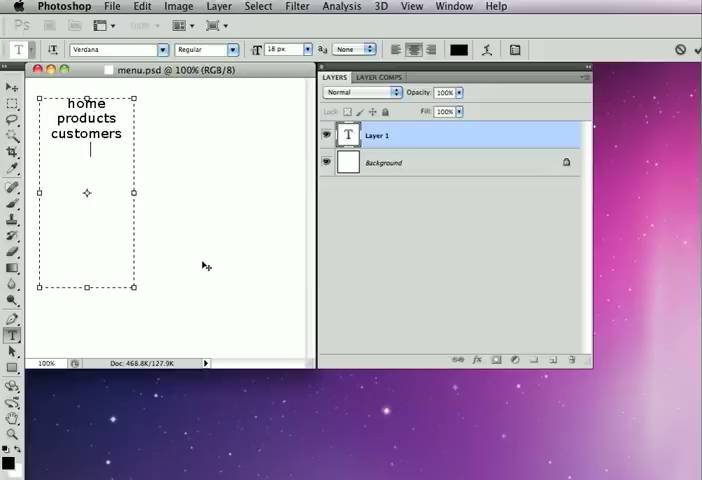
text(contact us)
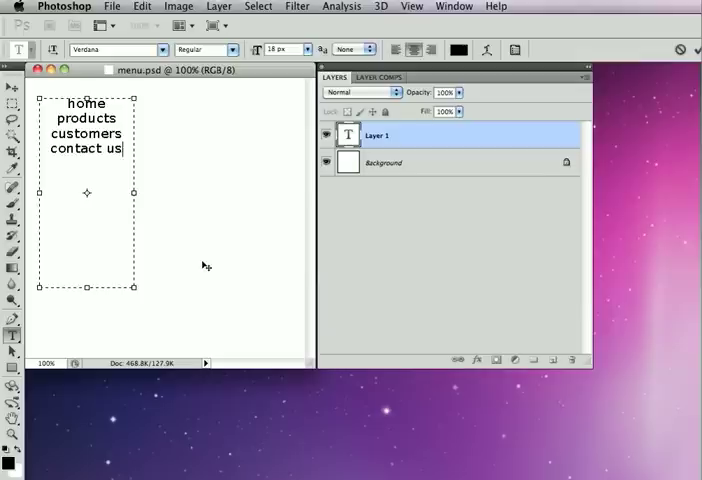
key(cmd+a)
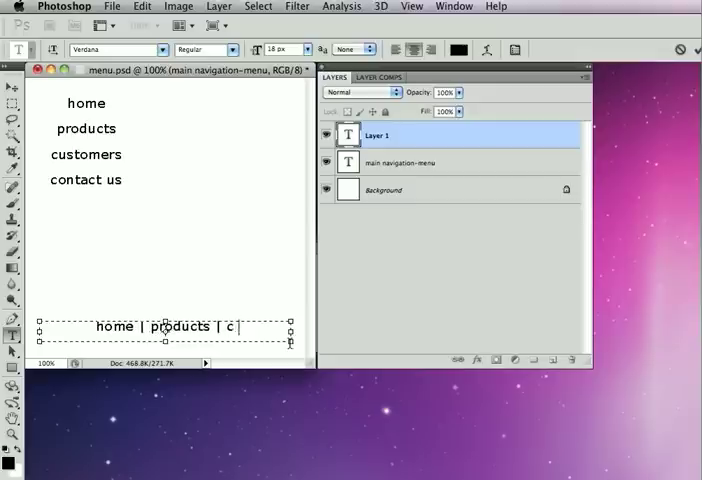
Step: Enter the bar-separated footer links, reduce their font size, and name the layer 'bottom menu'
text(ustomers | con-)
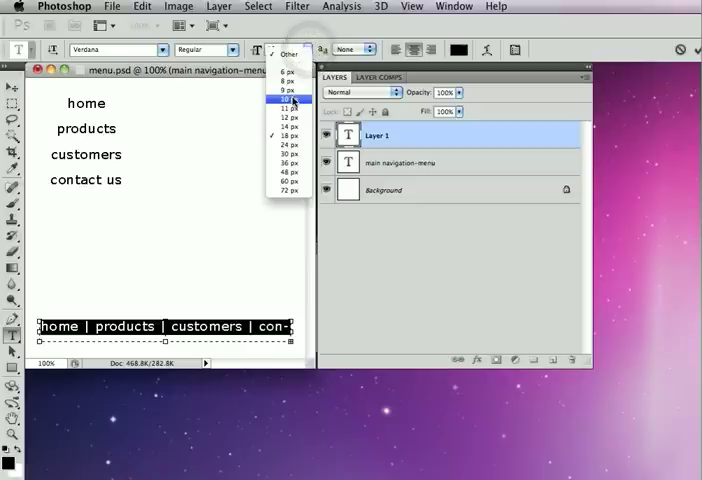
click(292, 100)
text(bottom-menu)
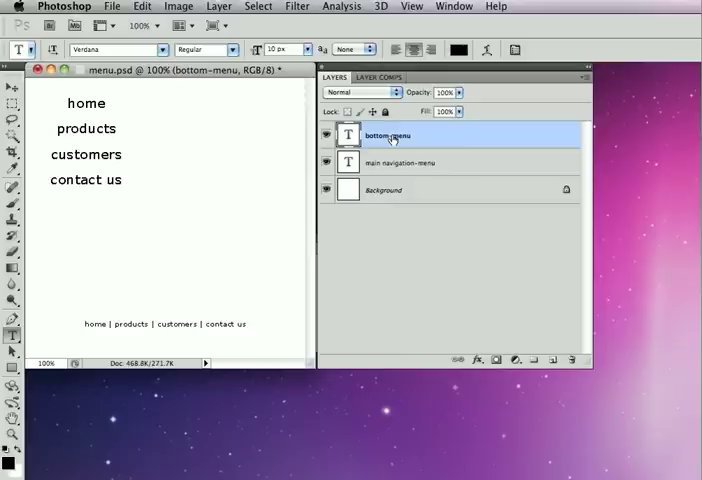
click(112, 6)
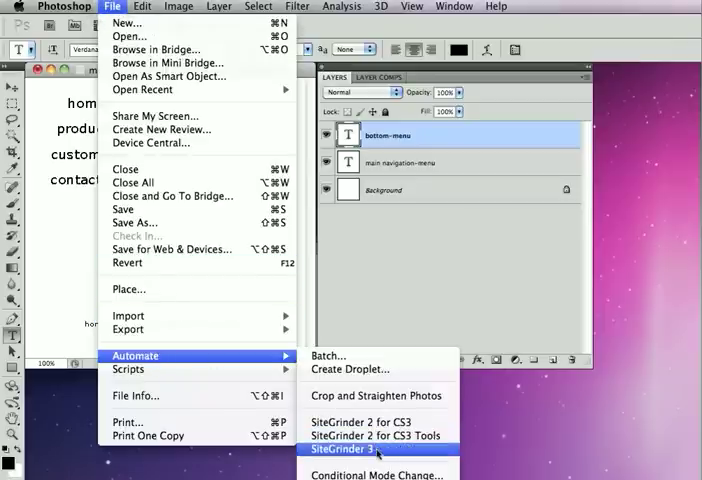
Step: Run File > Automate > SiteGrinder 3 to build the menu file into a web page
click(344, 450)
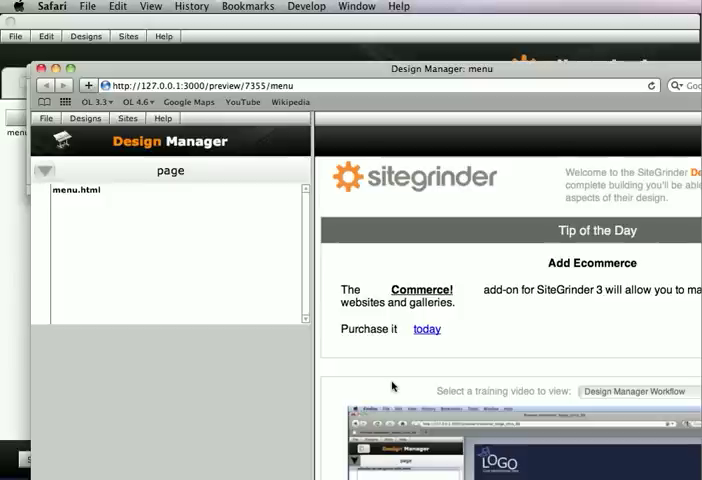
Step: Preview menu.html, expand the text button and menu styles, and select main navigation-menu's style choices
click(76, 190)
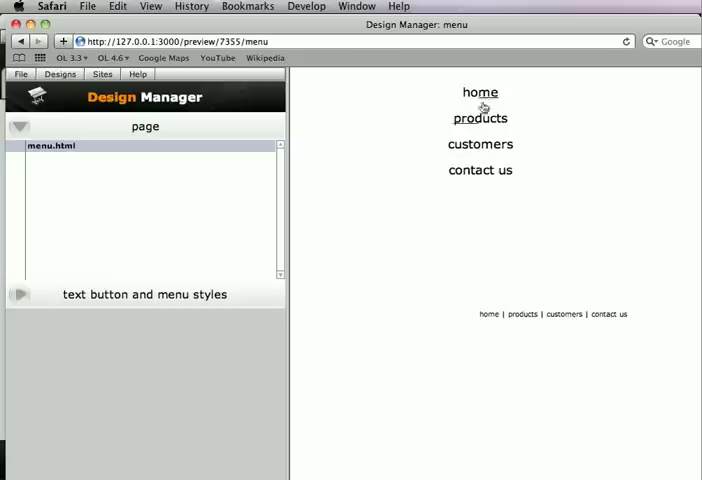
click(20, 294)
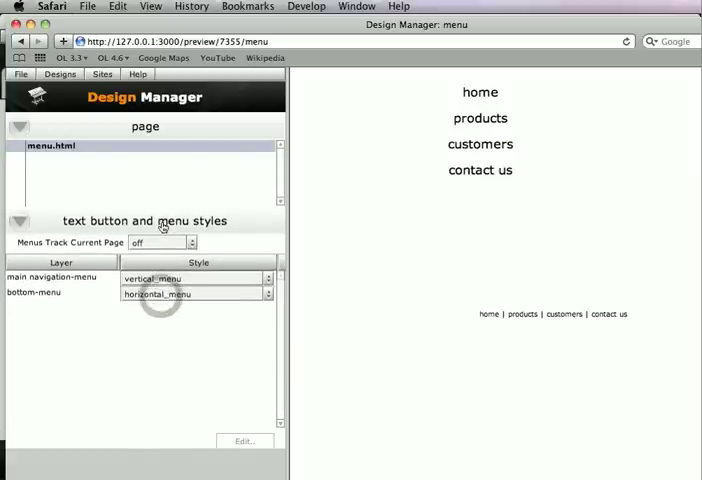
click(54, 276)
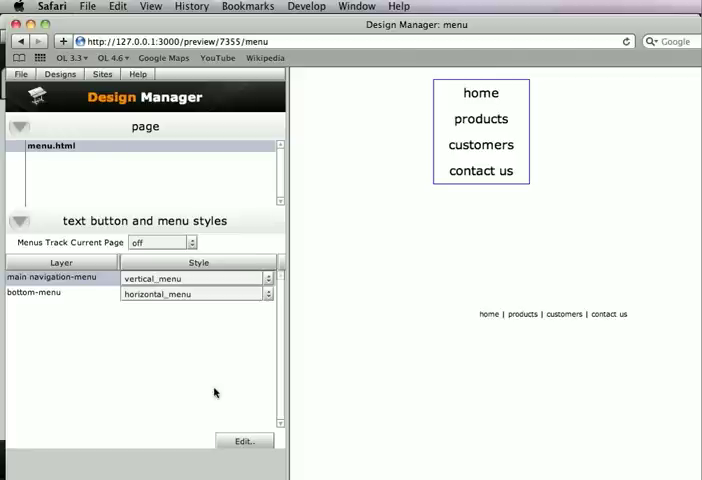
mouse_move(270, 310)
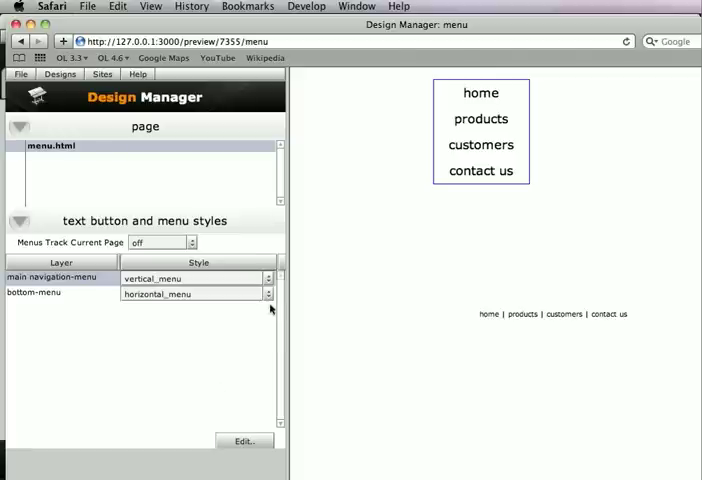
click(268, 278)
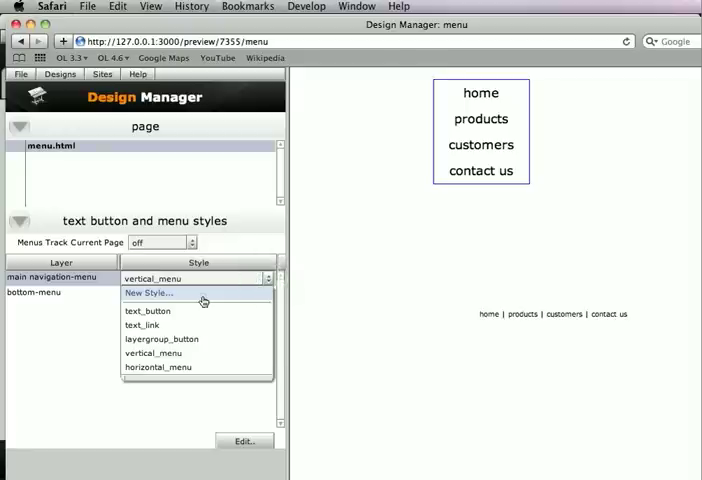
Step: Create a new menu style named 'navigation' and switch to its hover state
click(150, 292)
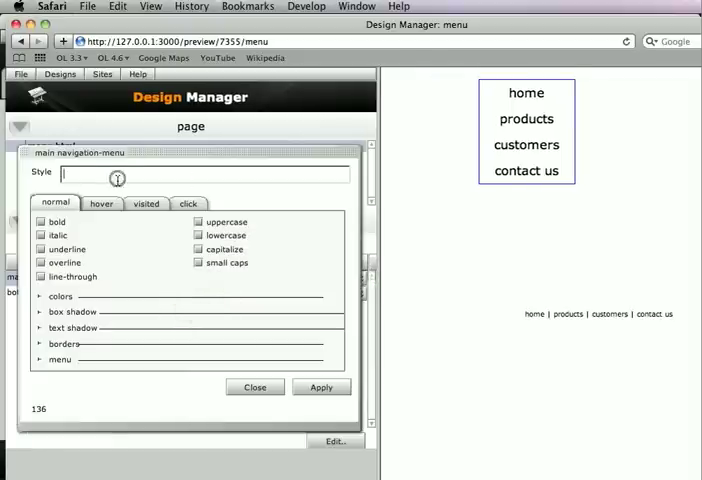
text(navit)
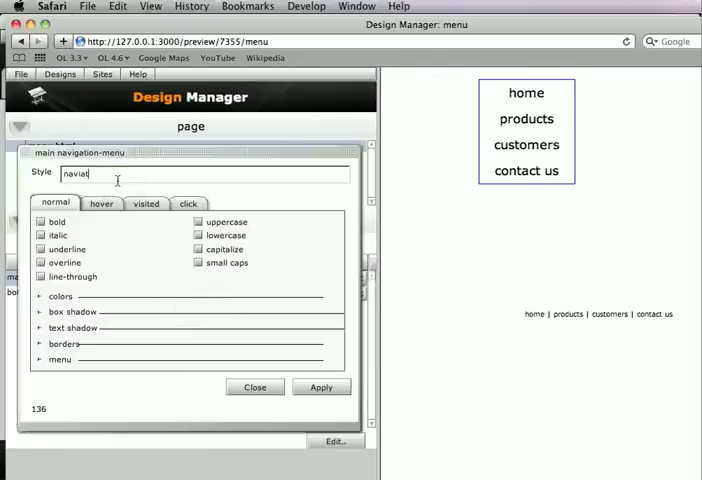
text(on)
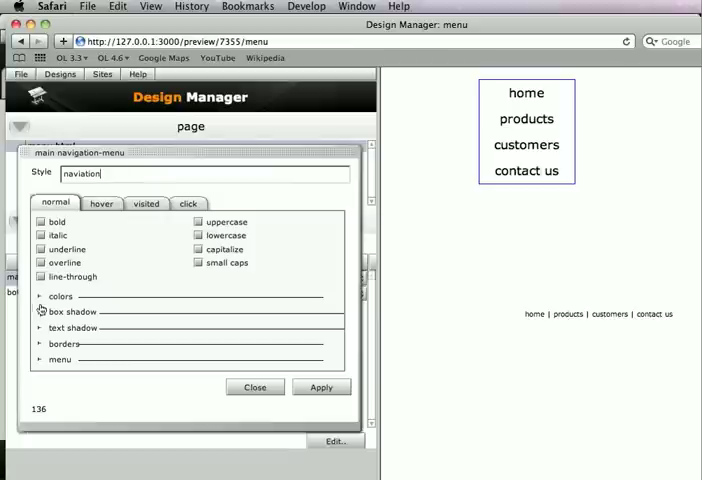
click(100, 204)
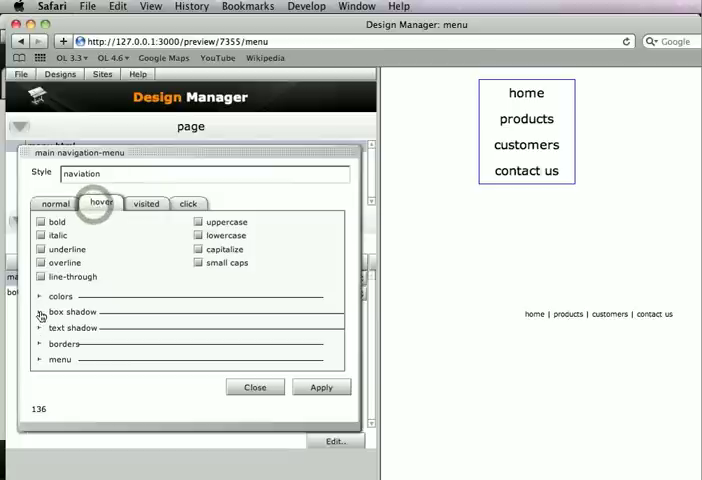
Step: Give hover links a light blue background, apply it, and return to the normal state
click(40, 296)
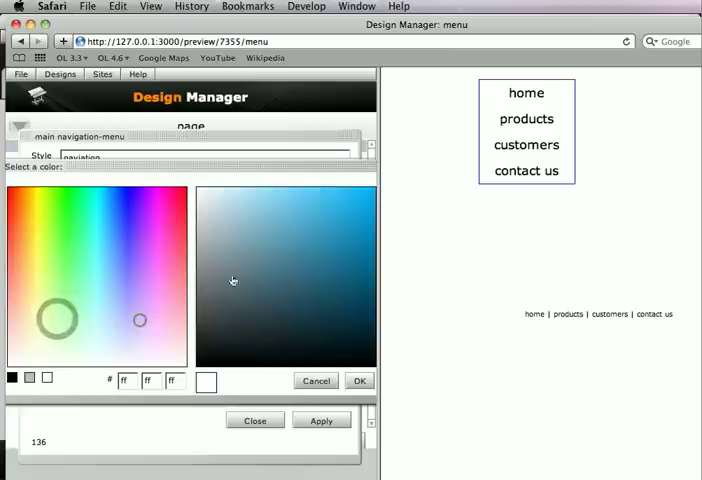
click(360, 380)
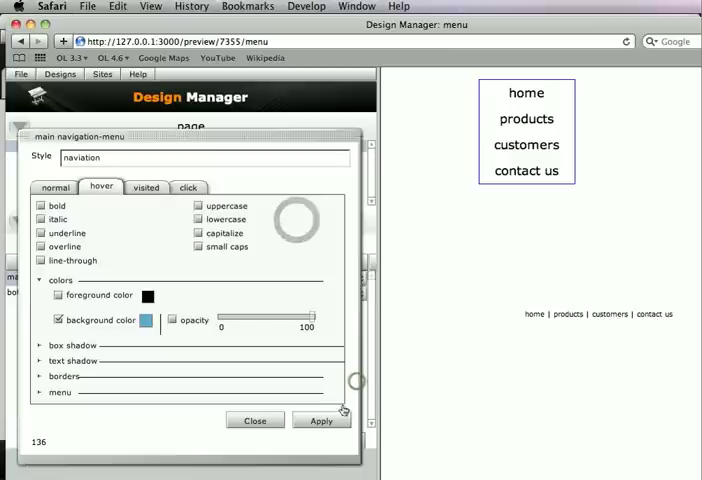
click(320, 420)
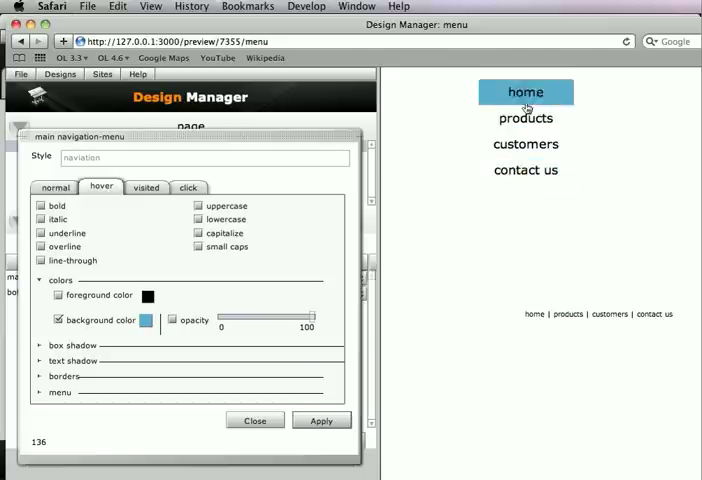
click(54, 188)
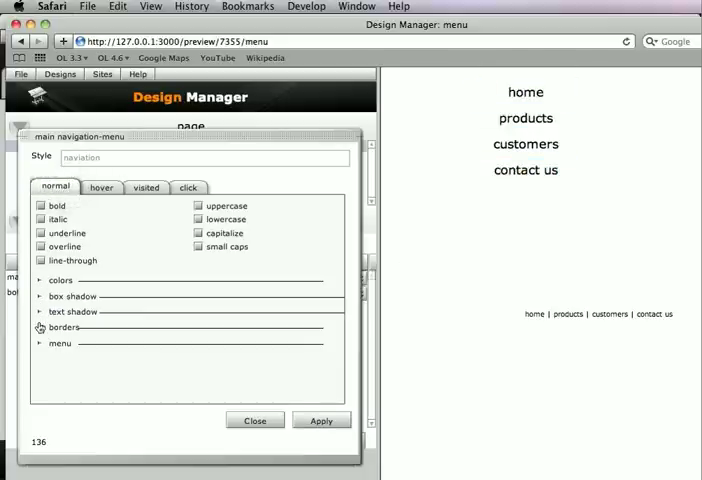
Step: Add a 1-pixel solid black border on all sides of each link and apply it
click(40, 328)
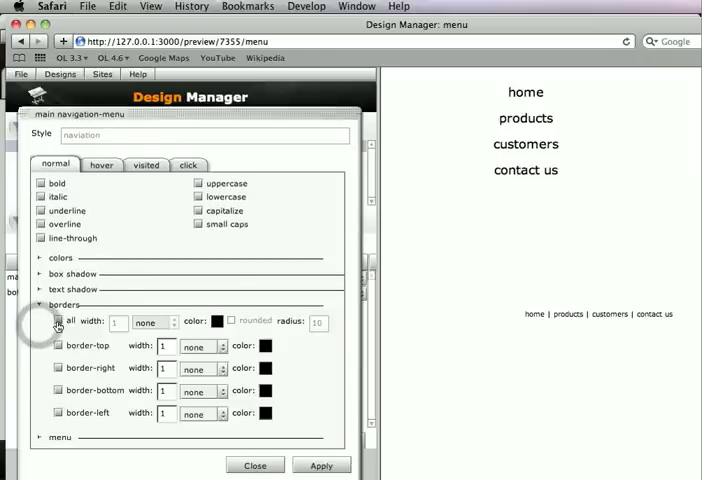
click(56, 320)
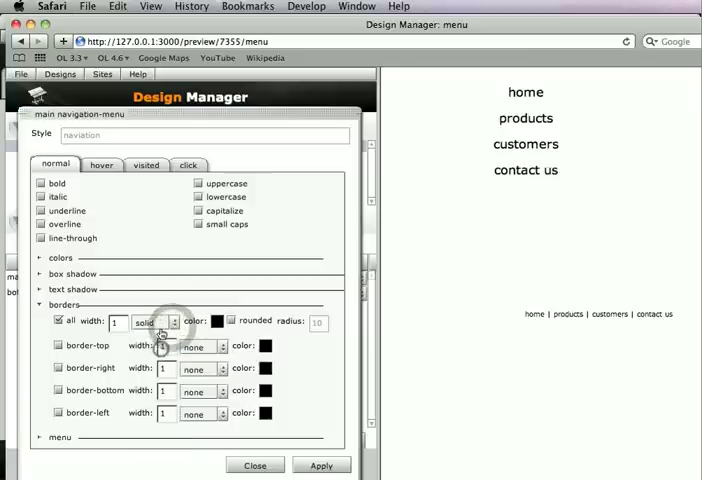
click(322, 464)
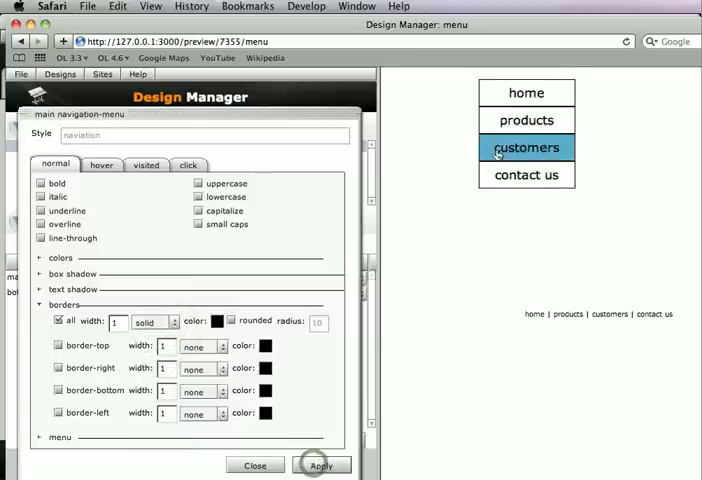
click(322, 464)
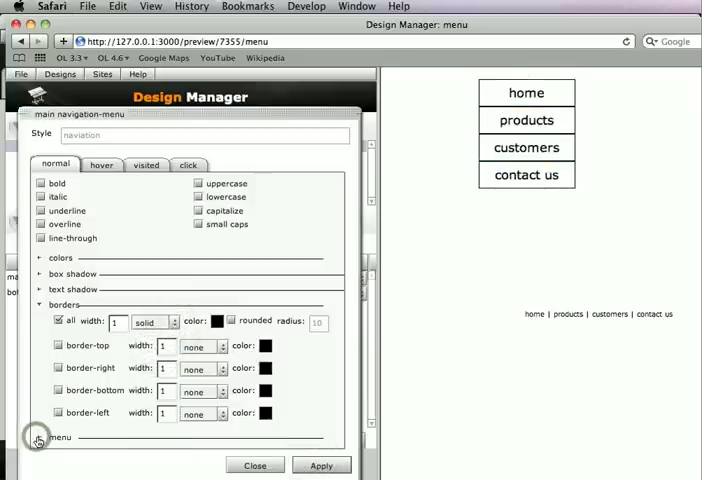
Step: Set the menu list style to decimal numbering positioned inside
click(40, 438)
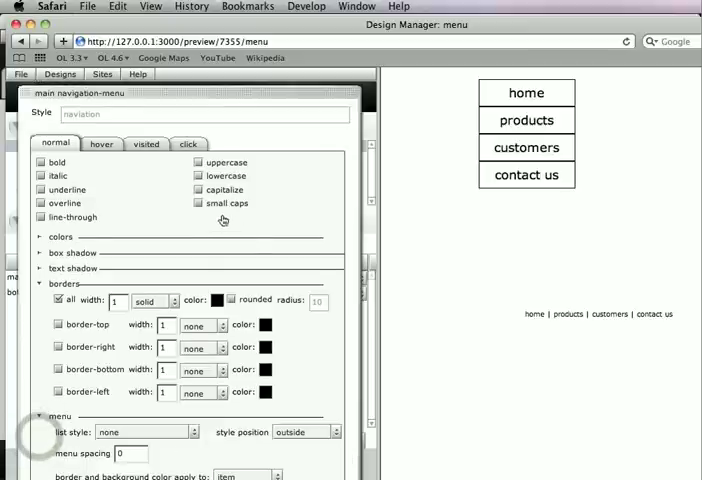
click(40, 284)
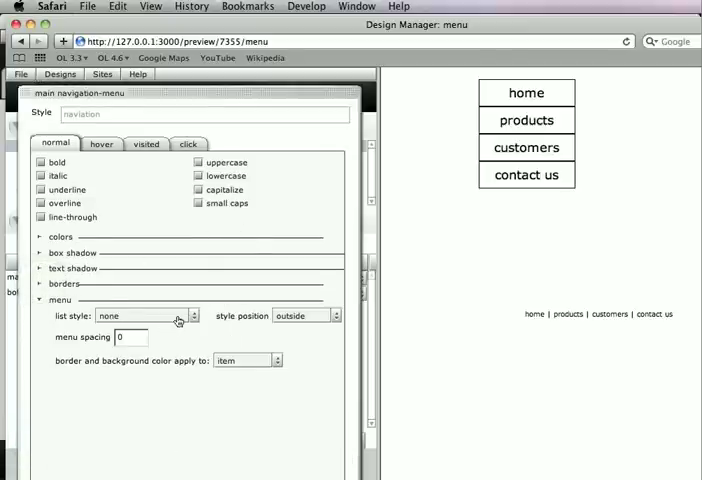
click(144, 316)
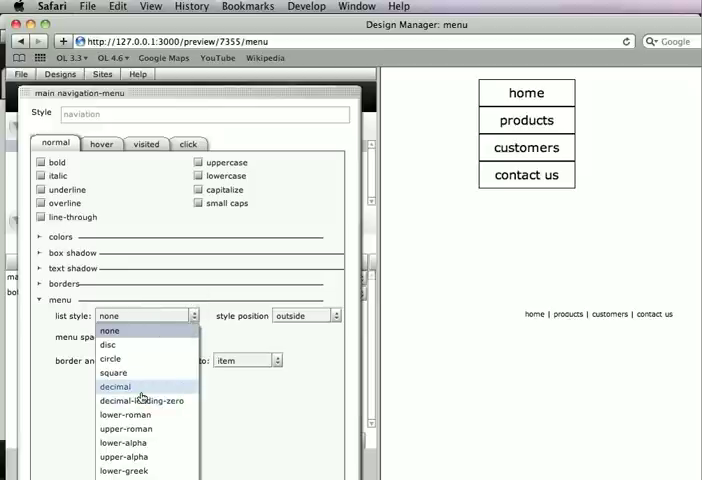
click(114, 386)
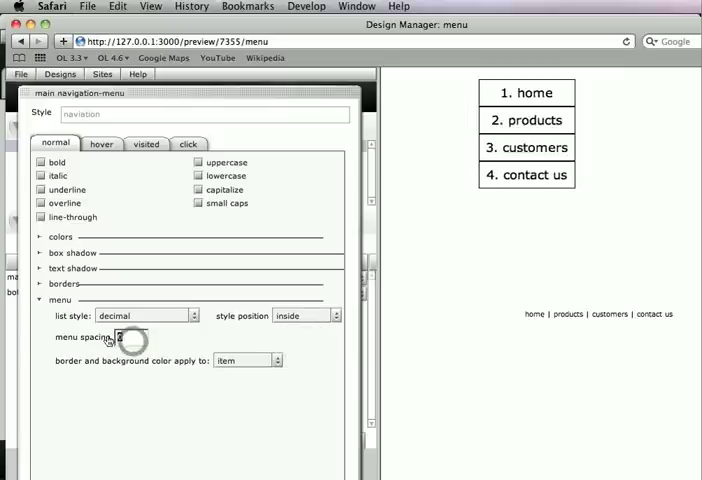
Step: Set menu spacing to -1 and make border/background apply to the whole menu
text(-1)
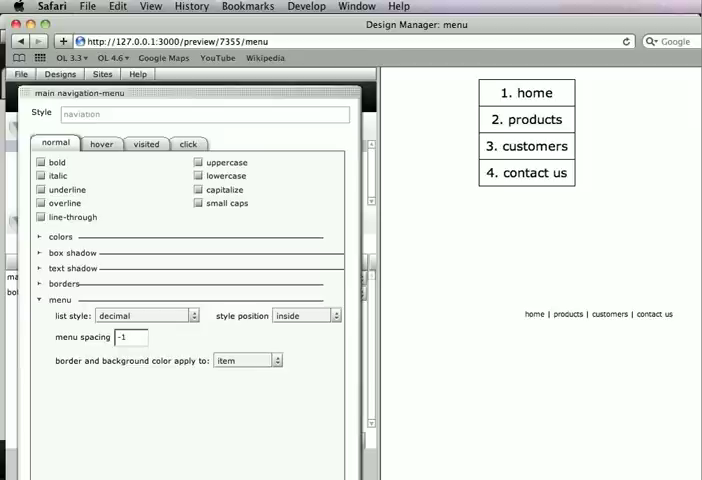
mouse_move(284, 340)
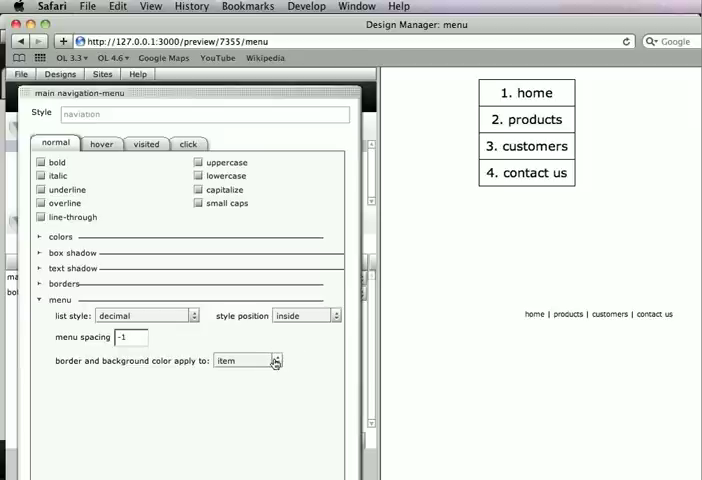
click(276, 360)
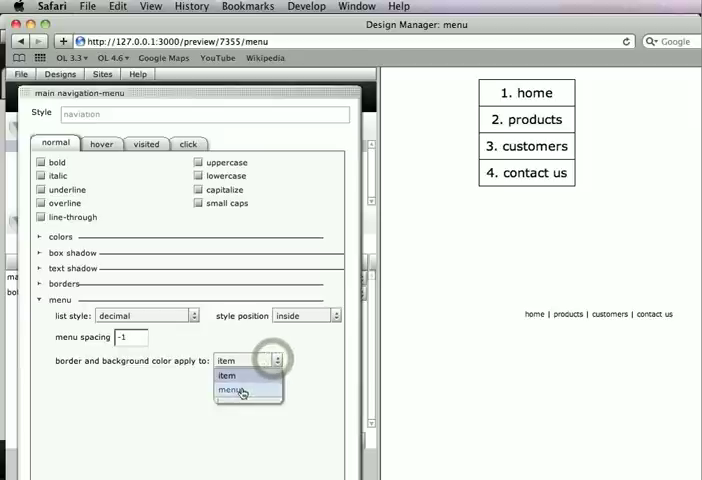
click(238, 390)
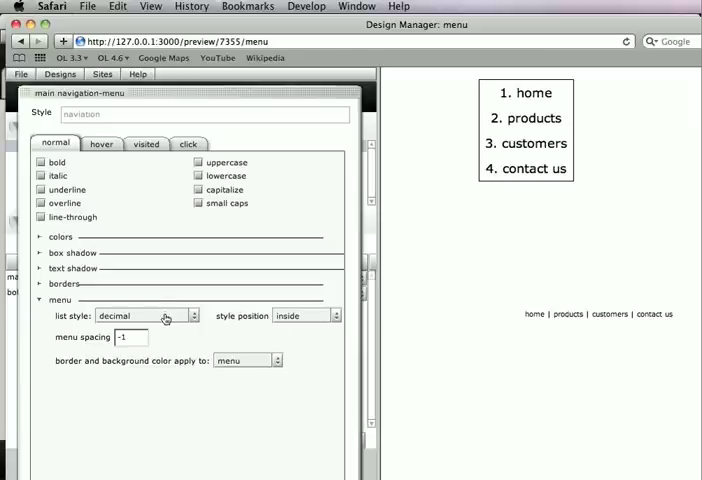
Step: Set the list style to none and check the hover and normal states
click(148, 316)
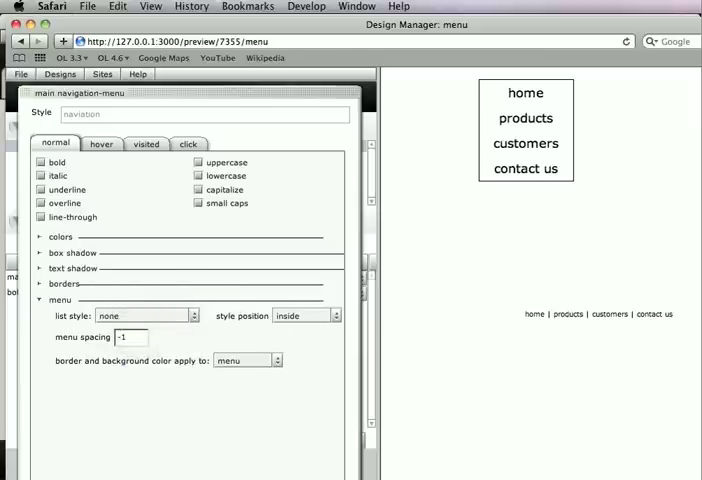
click(100, 144)
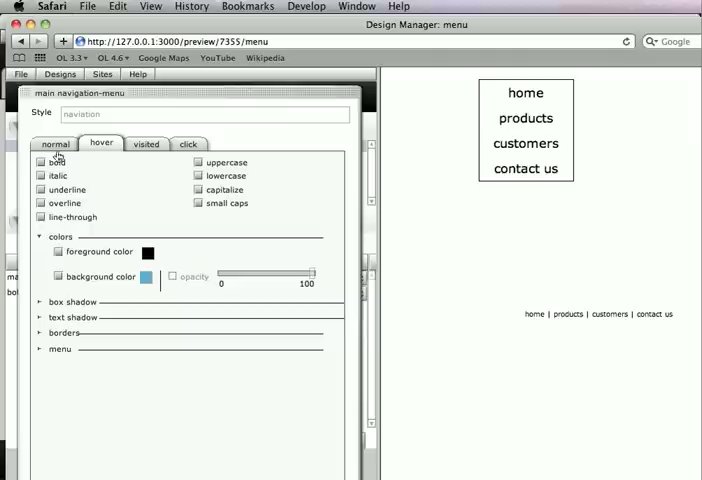
click(54, 144)
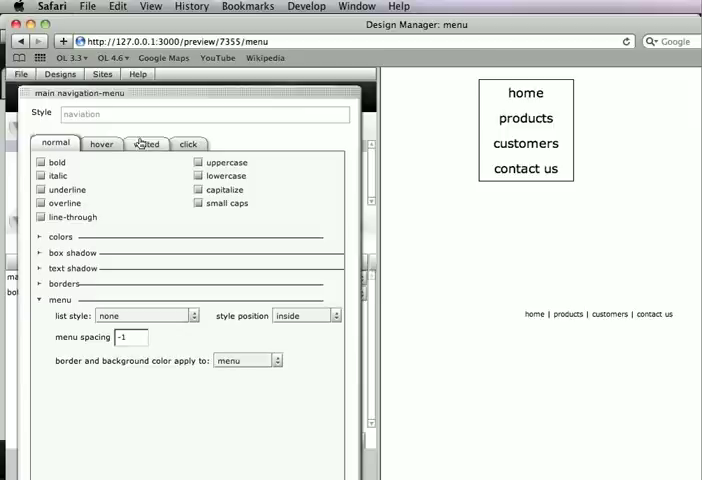
click(102, 144)
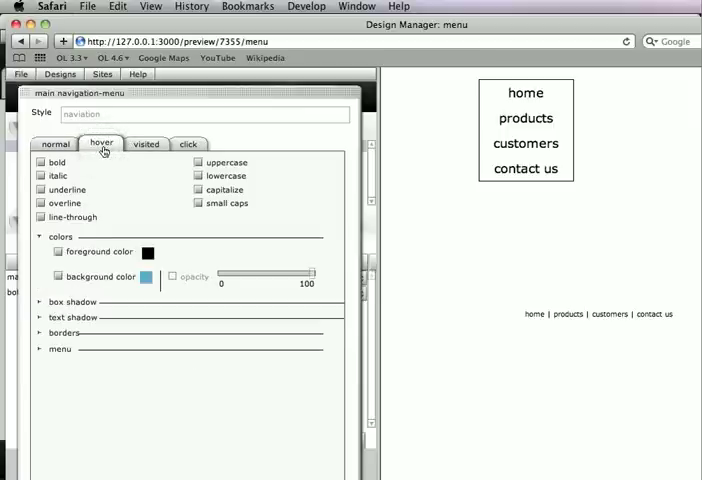
click(54, 144)
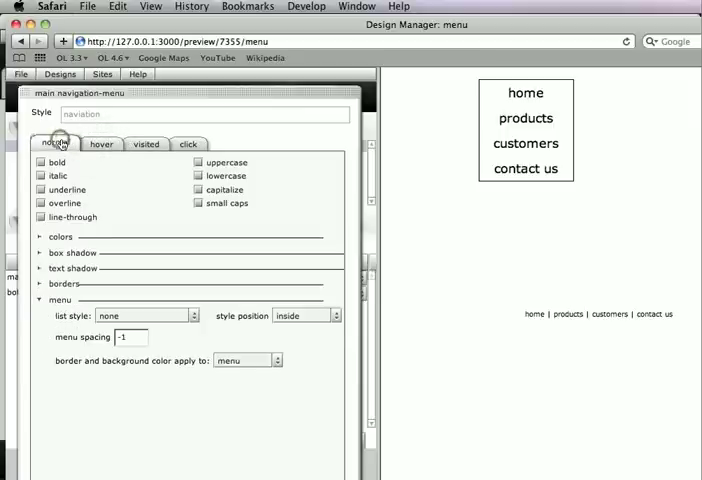
Step: Untick All borders, review the hover state, and close the navigation style dialog
click(244, 360)
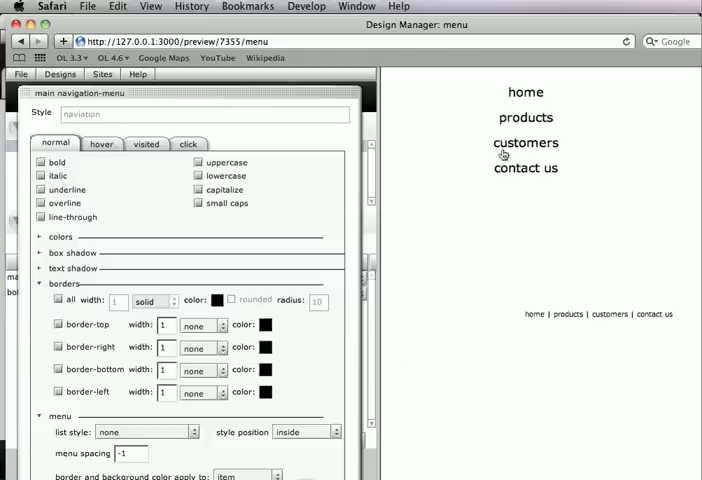
click(100, 144)
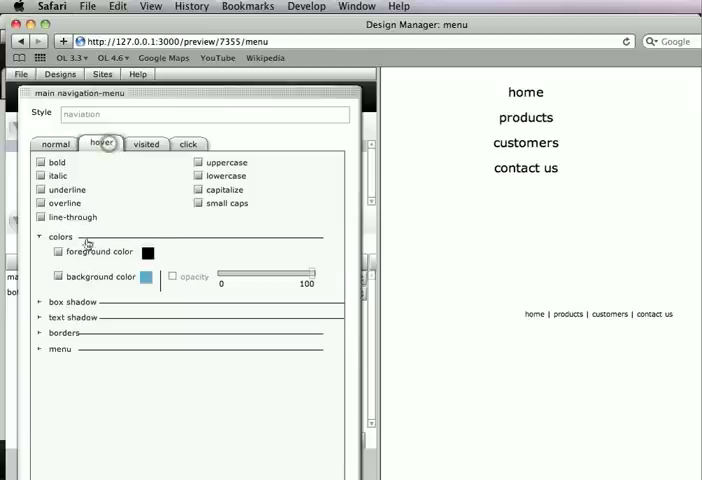
click(56, 276)
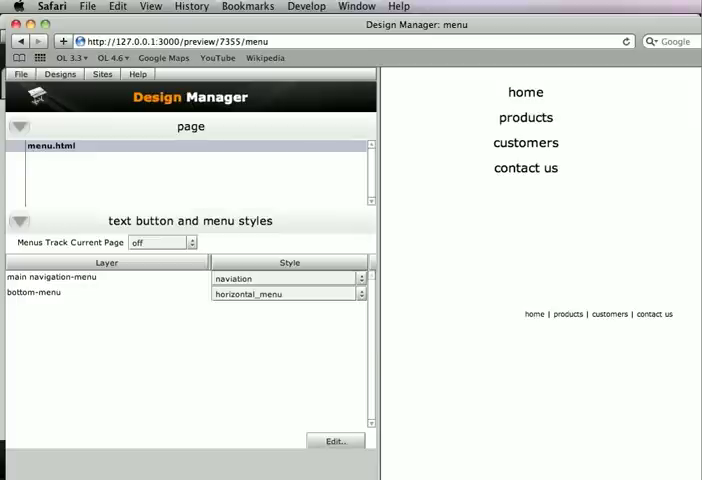
mouse_move(118, 314)
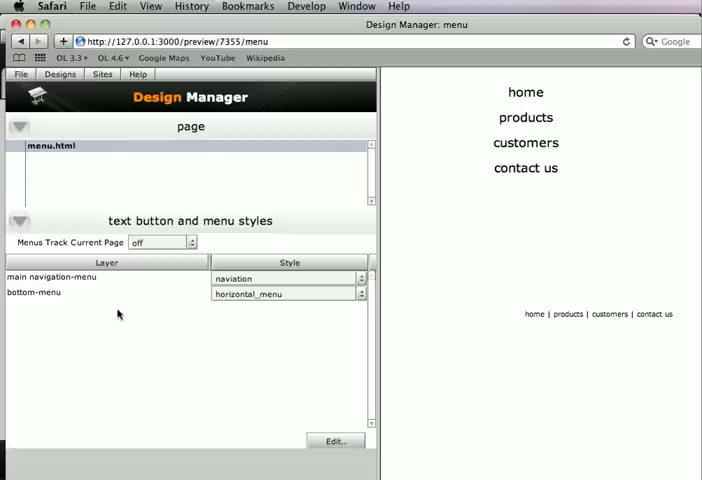
mouse_move(116, 314)
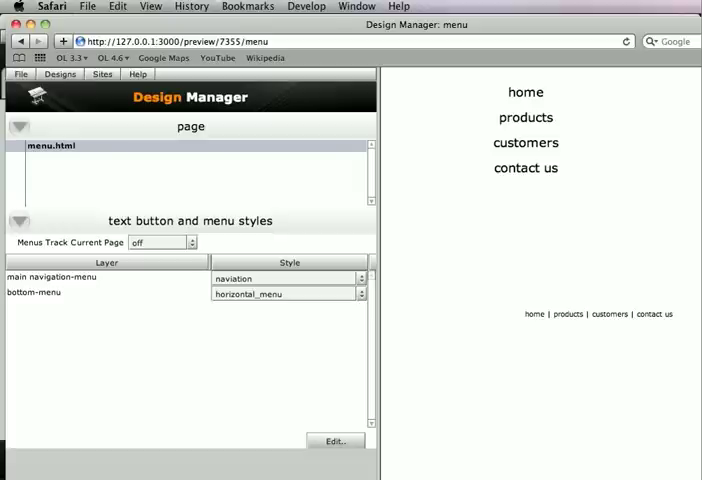